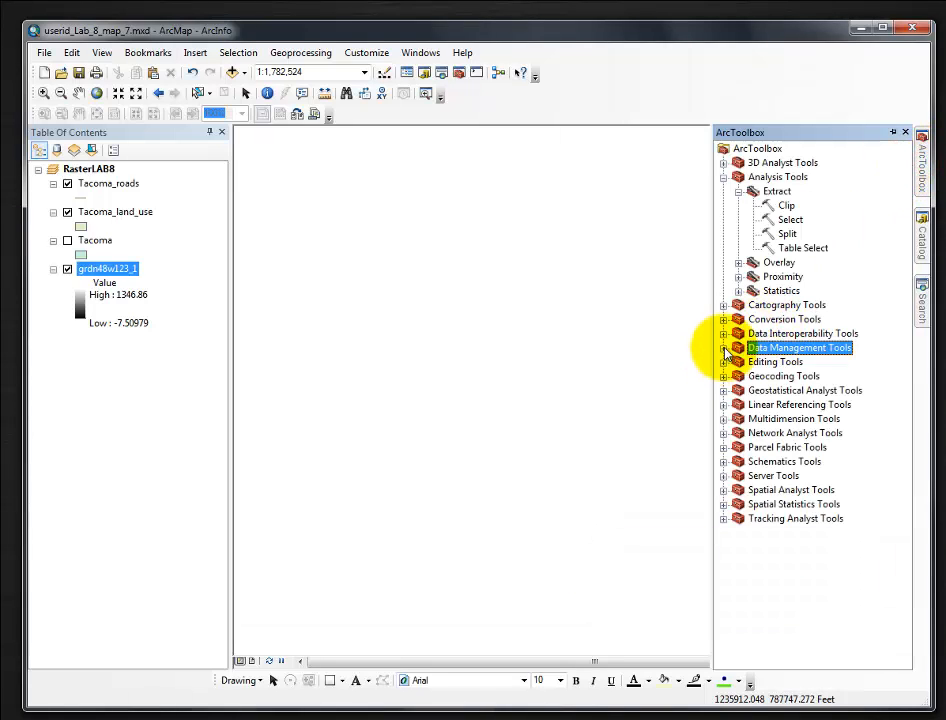
Expand Data Management Tools to reach the Projections and Transformations raster tools.
click(724, 348)
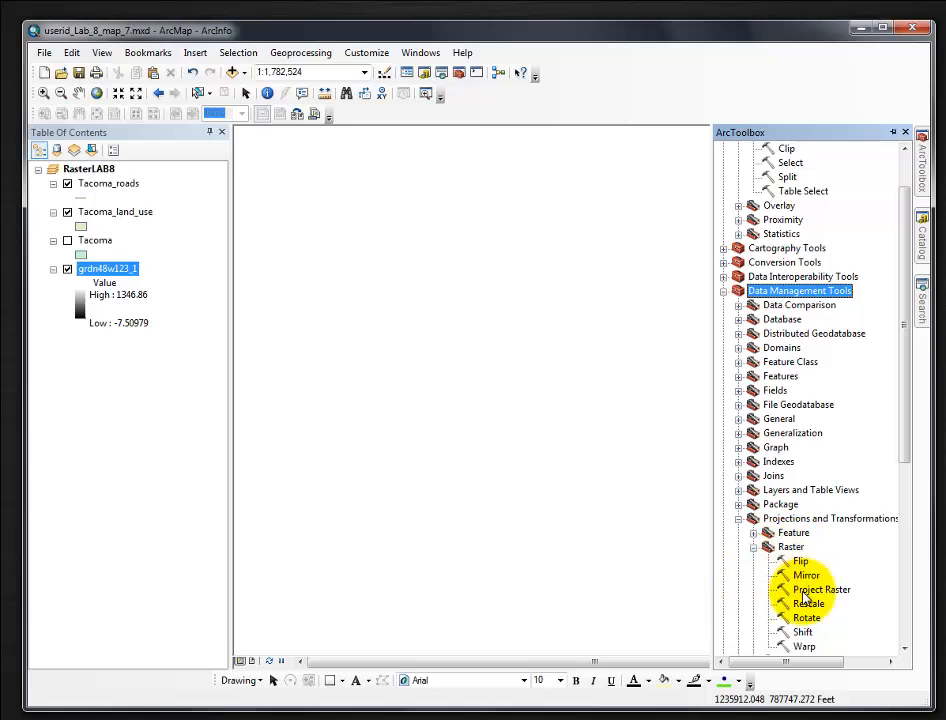
Start Project Raster with grdn48w123_1 as input and browse for the output location.
double_click(822, 588)
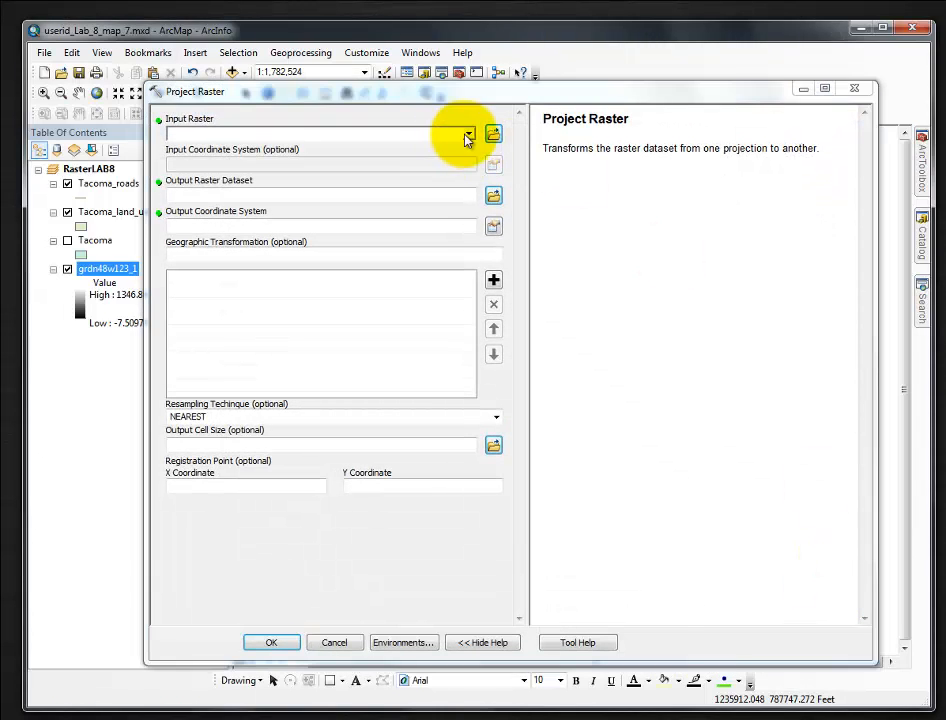
click(468, 132)
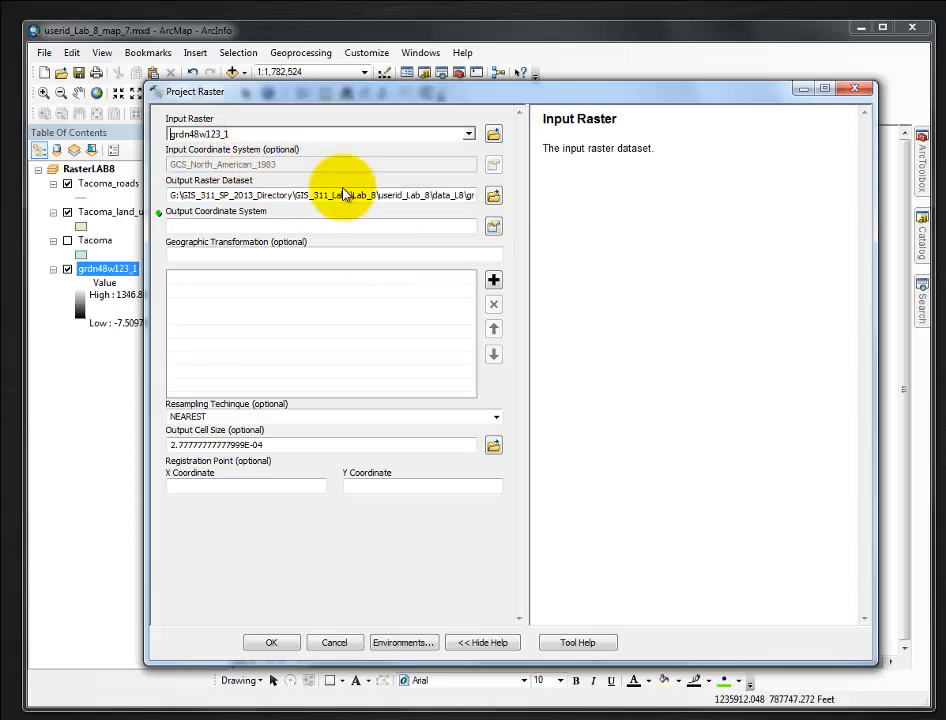
click(492, 196)
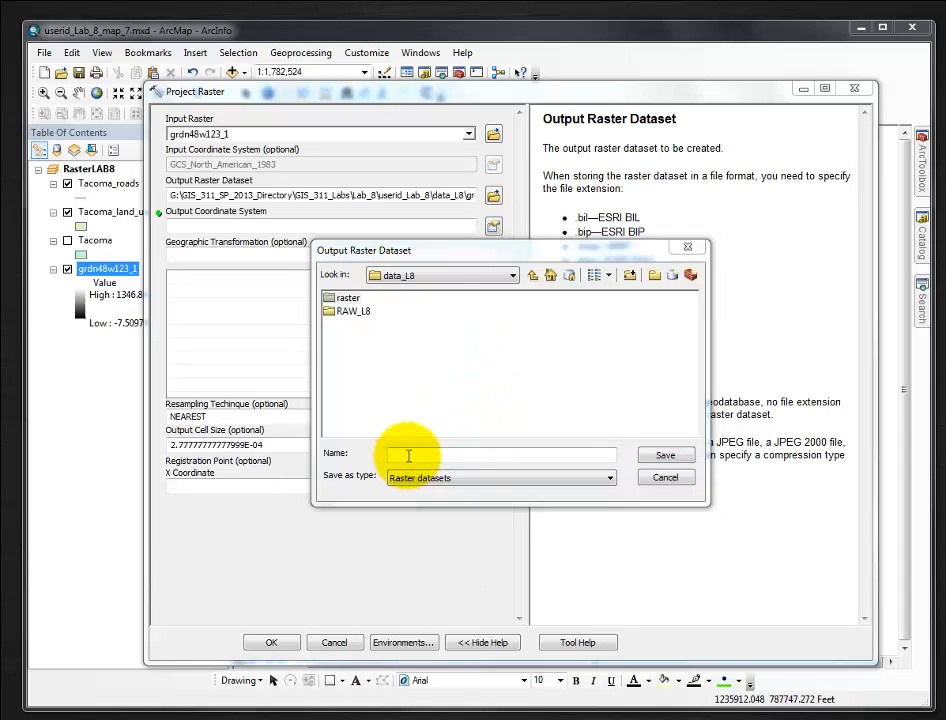
Save the output raster as Tac_NED_proj in the data_L8 folder.
text(Tac_NED_proj)
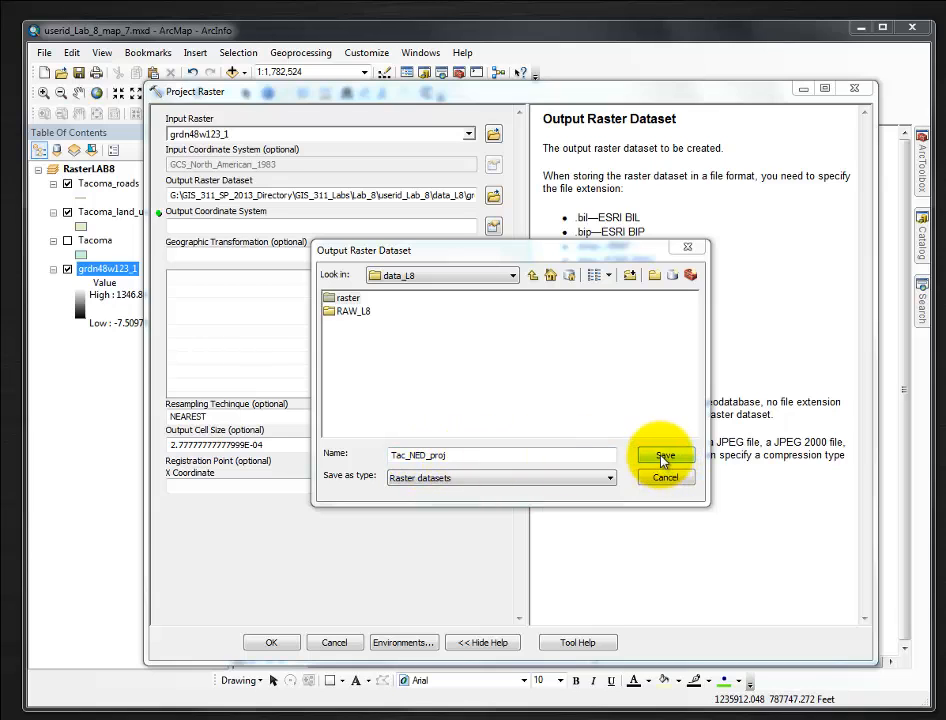
mouse_move(620, 472)
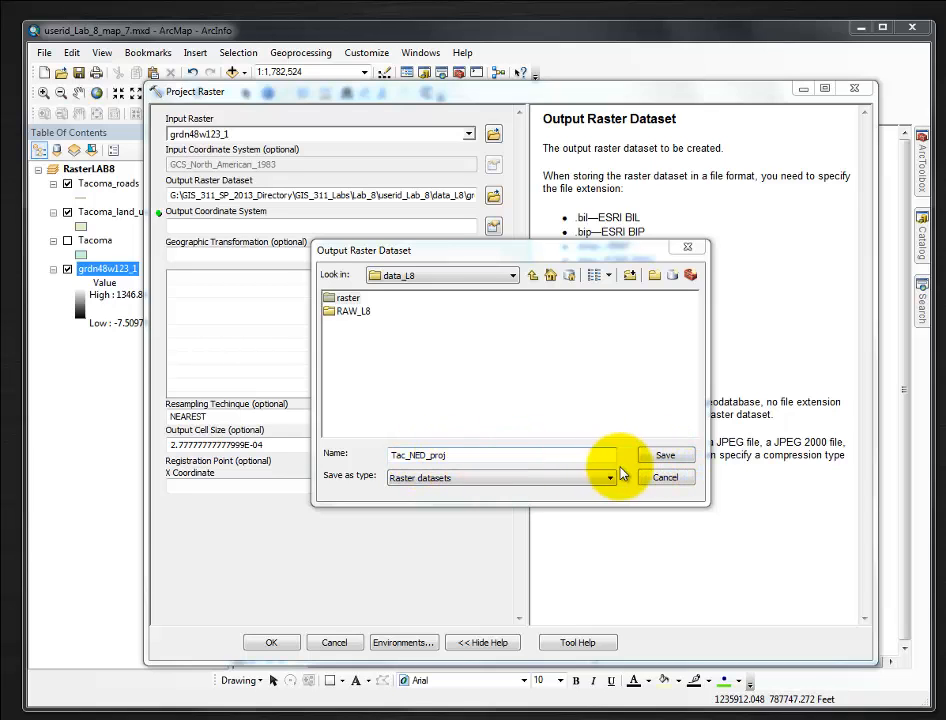
click(666, 456)
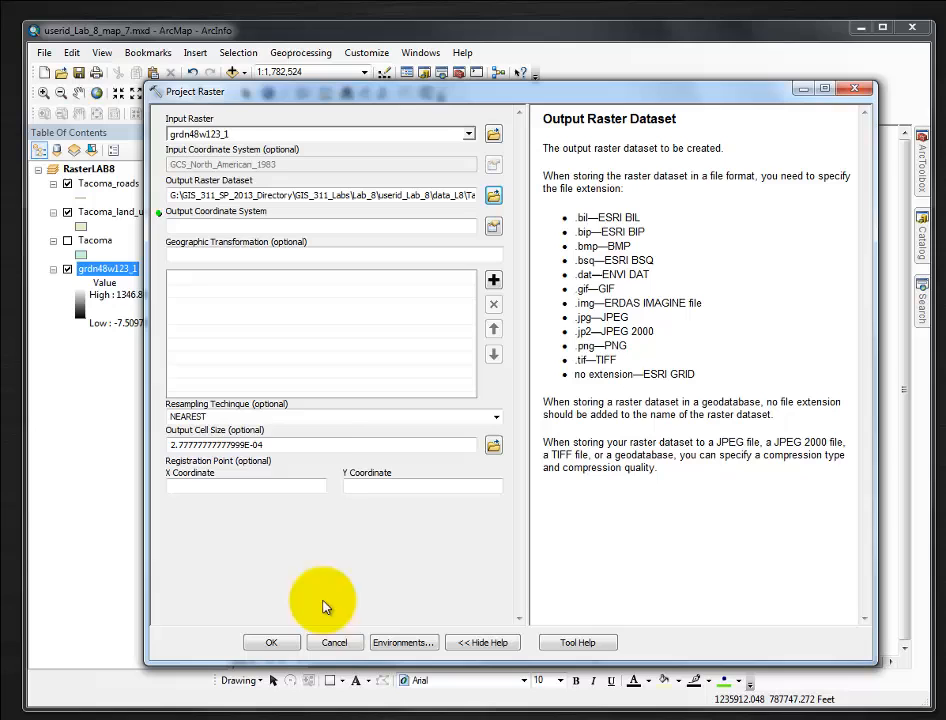
mouse_move(432, 284)
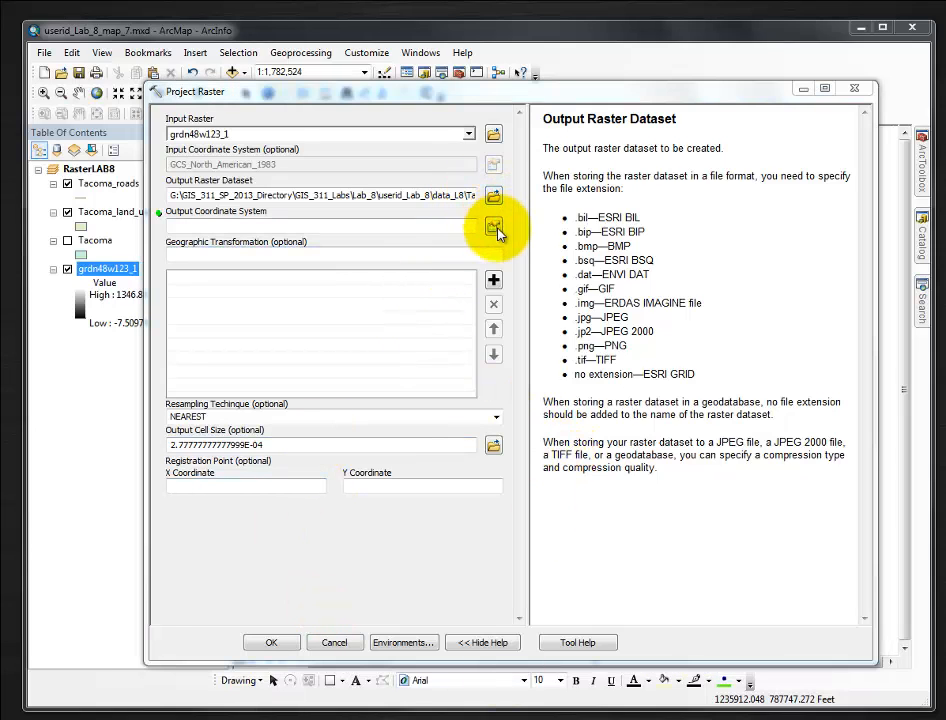
Import NAD_1983_HARN_StatePlane_Washington_South_FIPS_4602_Feet from an existing dataset as the output coordinate system.
click(494, 228)
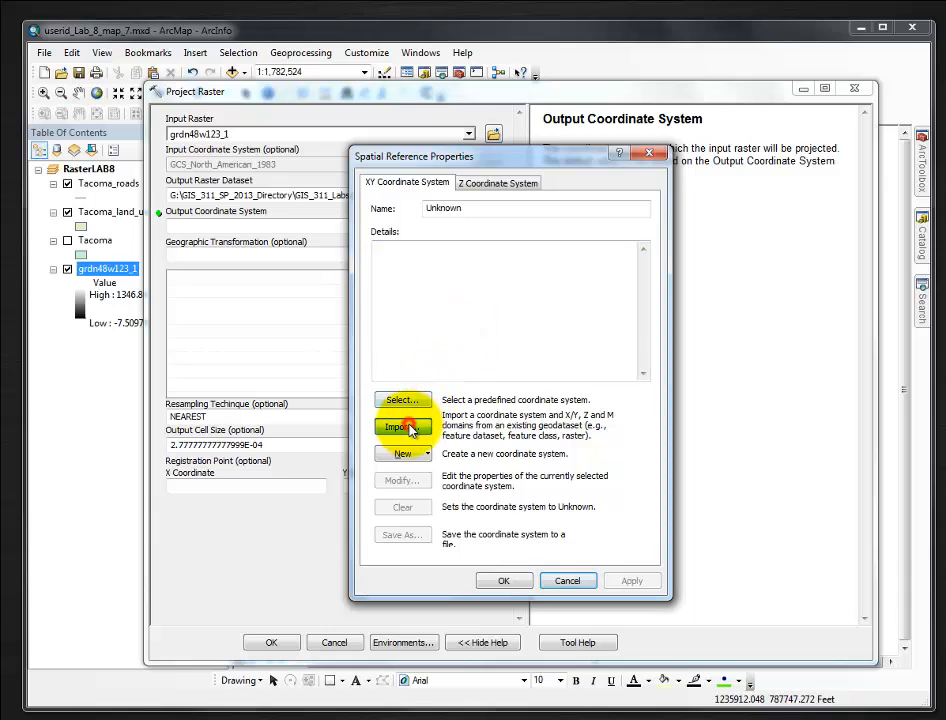
click(402, 428)
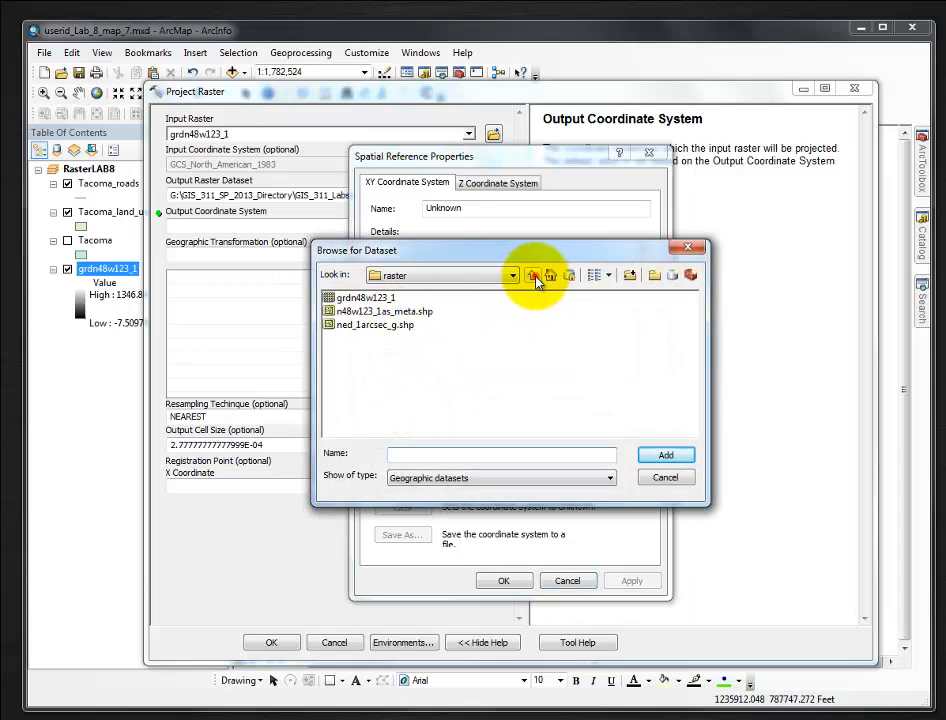
click(534, 276)
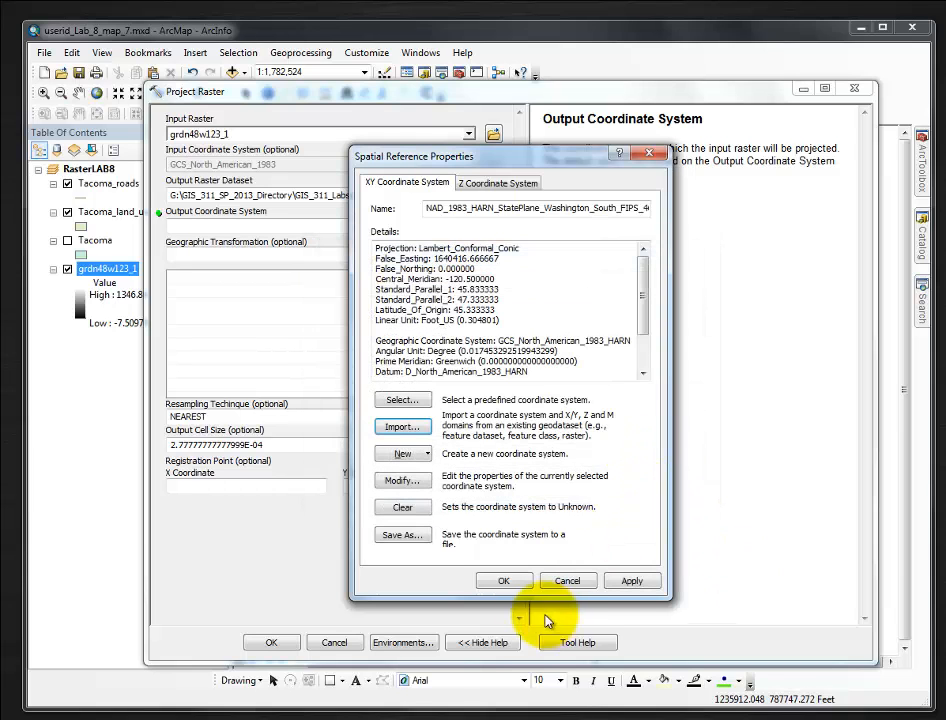
click(504, 580)
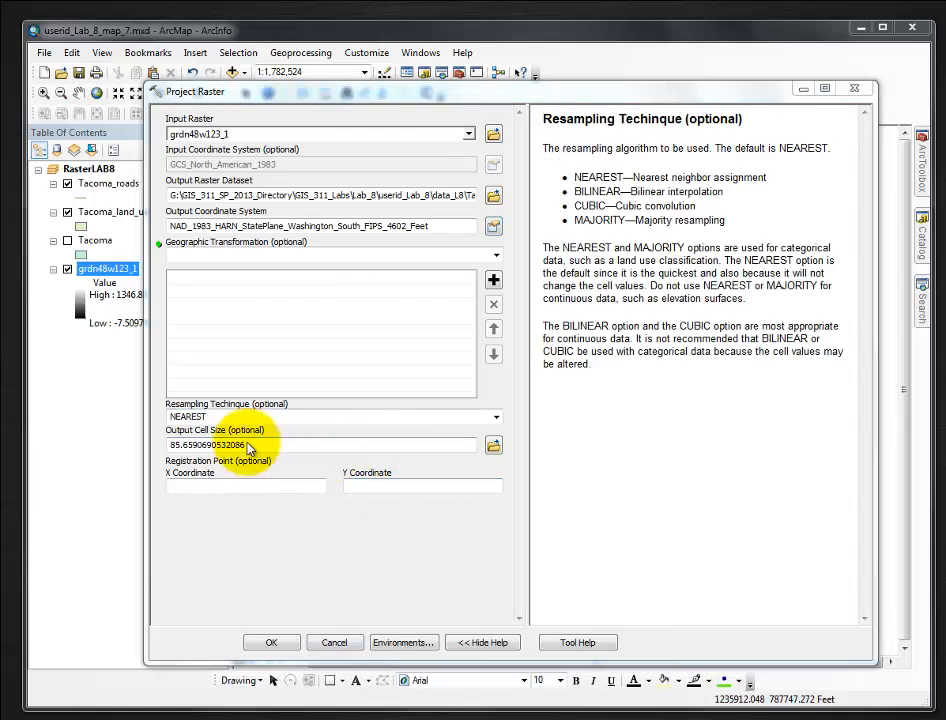
Switch resampling to BILINEAR and run, raising an undefined geographic transformation error.
click(496, 418)
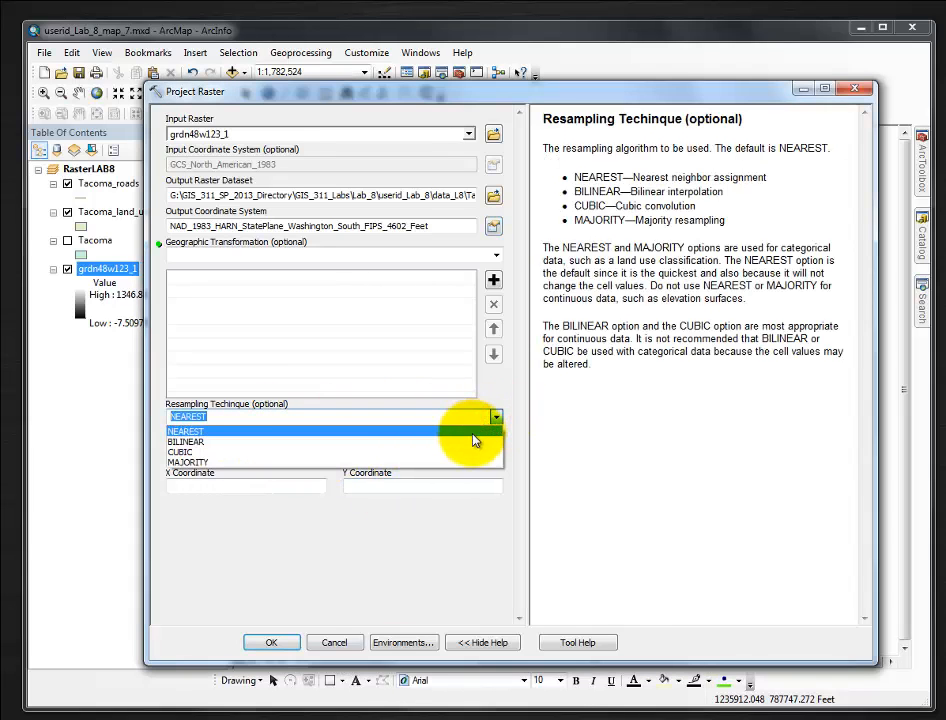
click(186, 442)
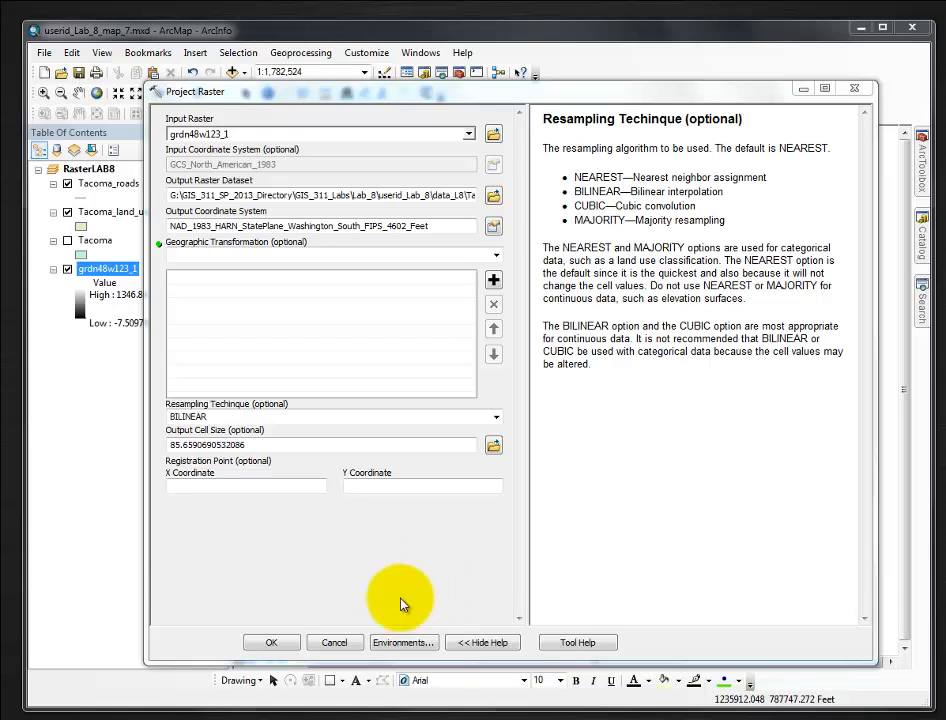
click(272, 642)
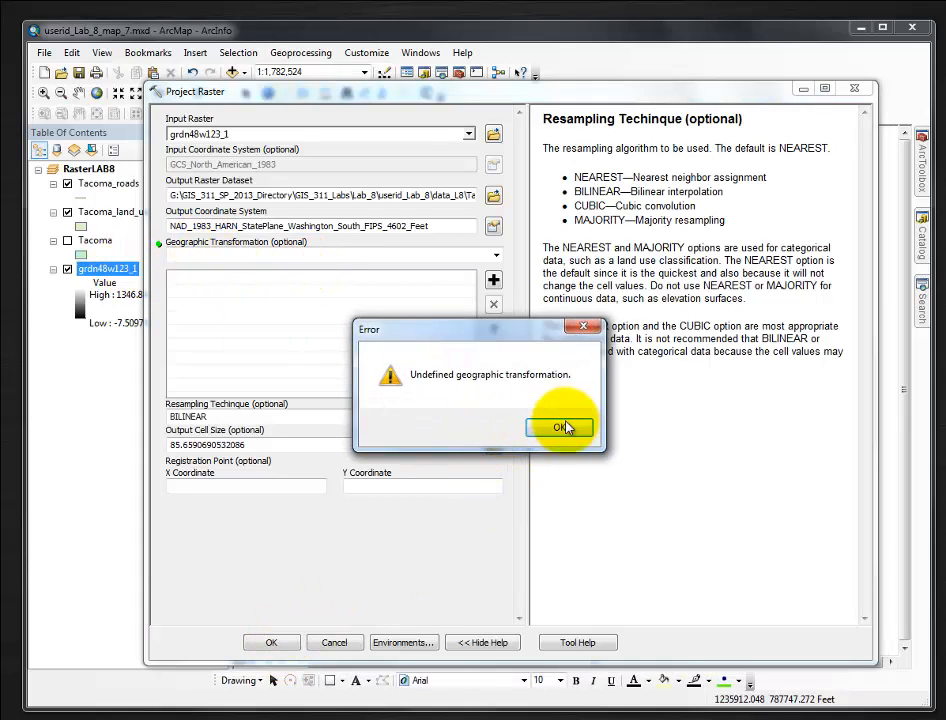
Add the NAD_1983_To_HARN_WA_OR geographic transformation and run the projection.
click(560, 428)
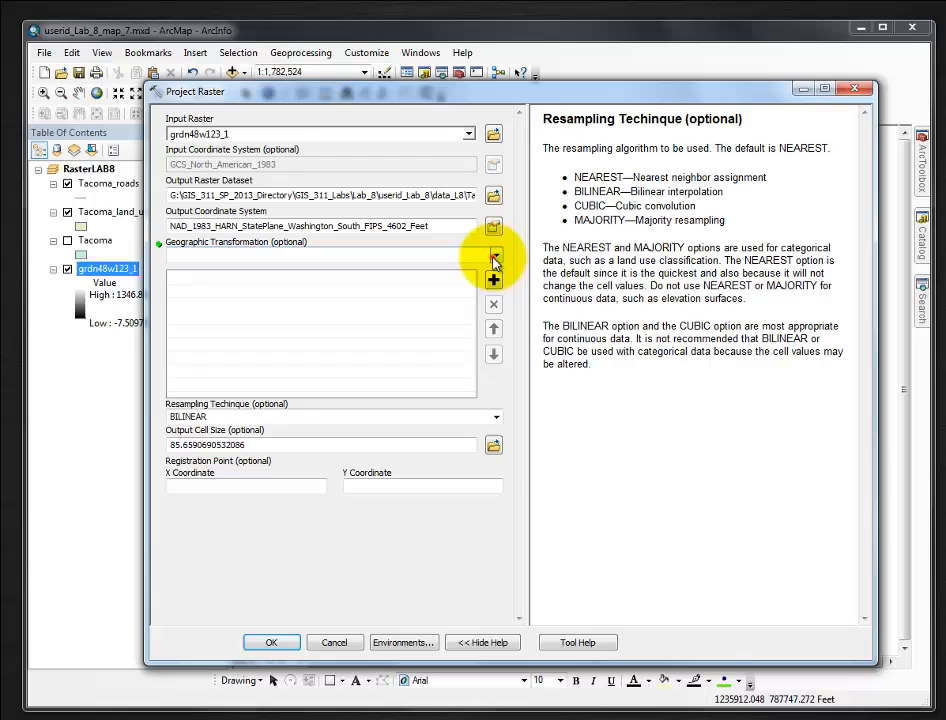
click(494, 256)
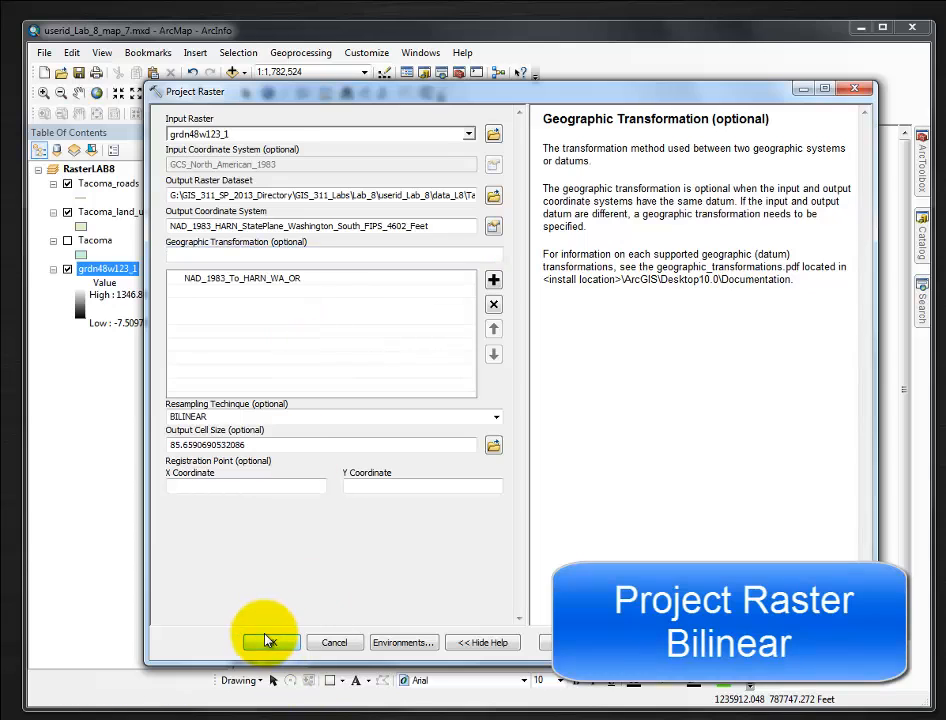
click(268, 642)
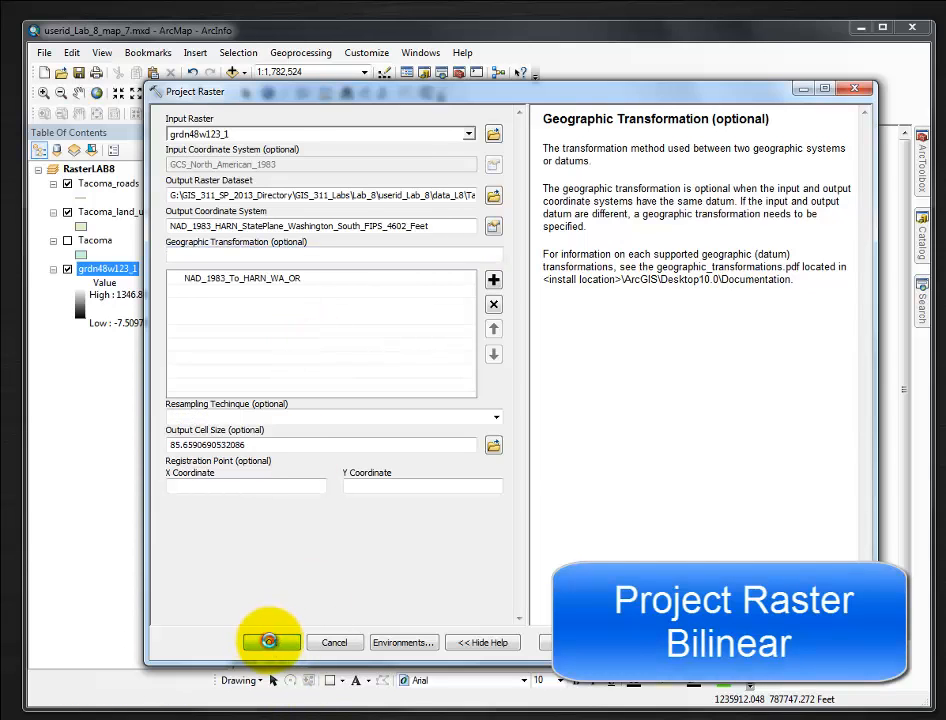
click(270, 642)
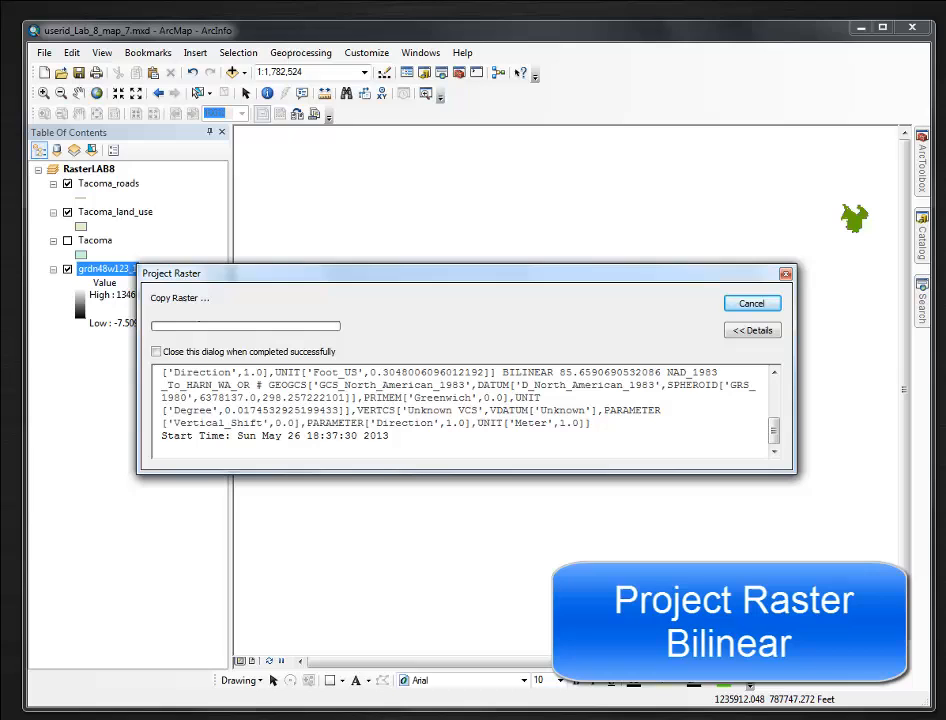